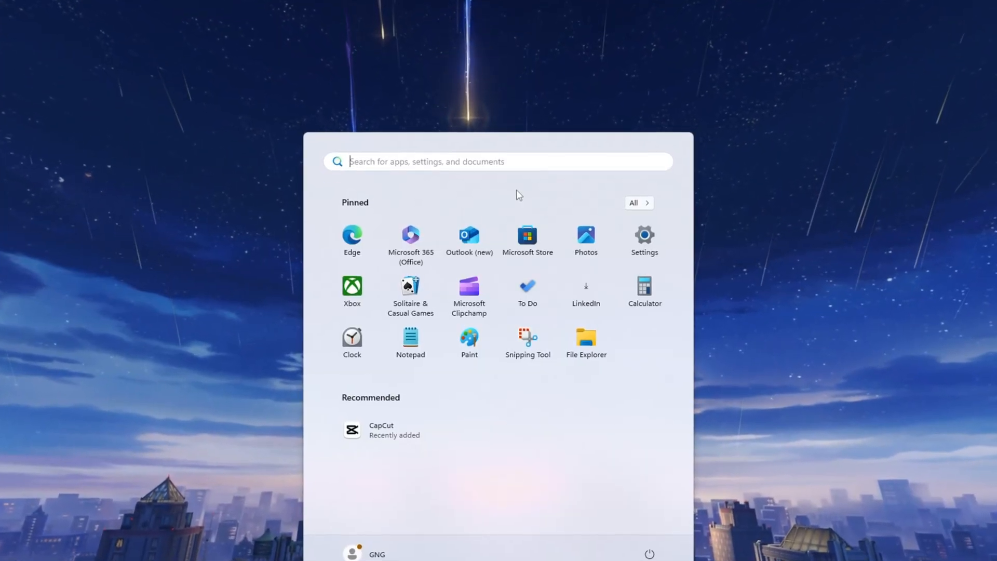
Set the msconfig boot processor count to 16 and close System Configuration.
text(system Configuration)
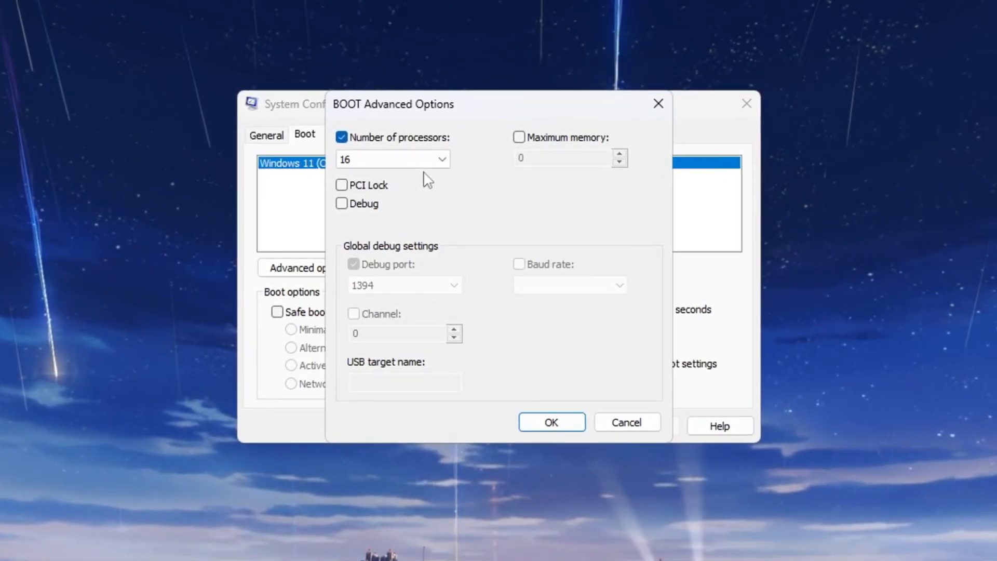
click(550, 422)
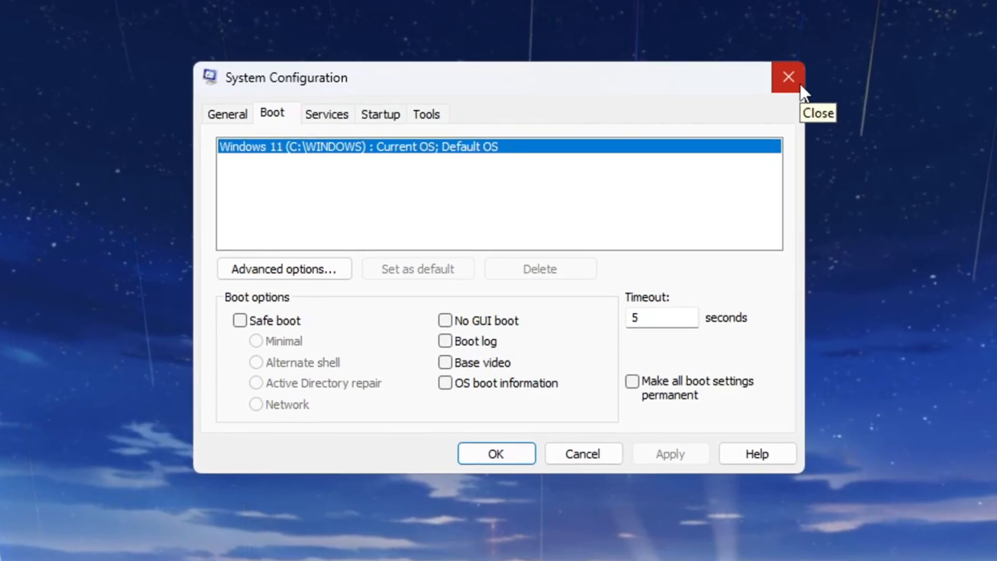
click(789, 77)
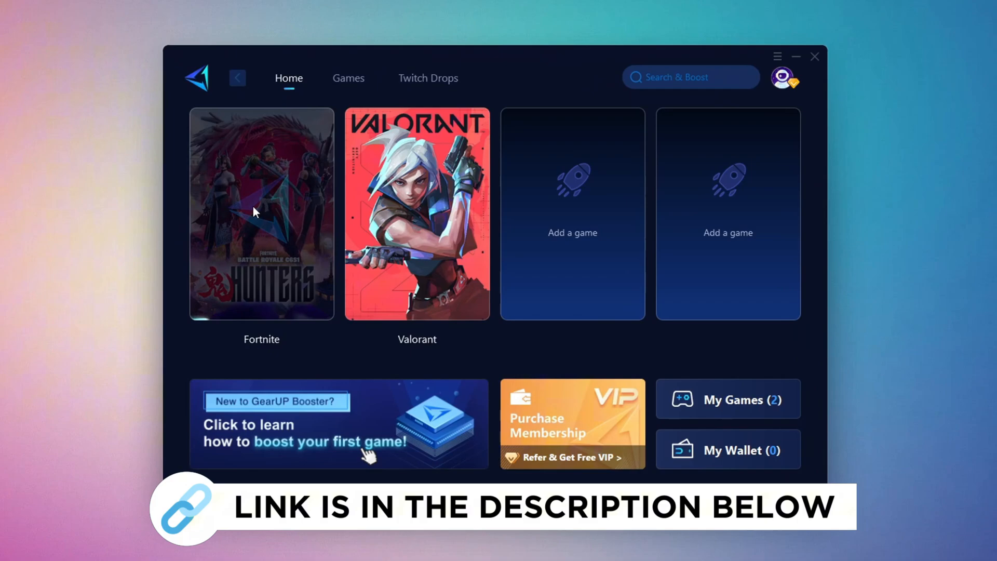
Select the Fortnite tile in GearUP Booster for boosting.
click(331, 78)
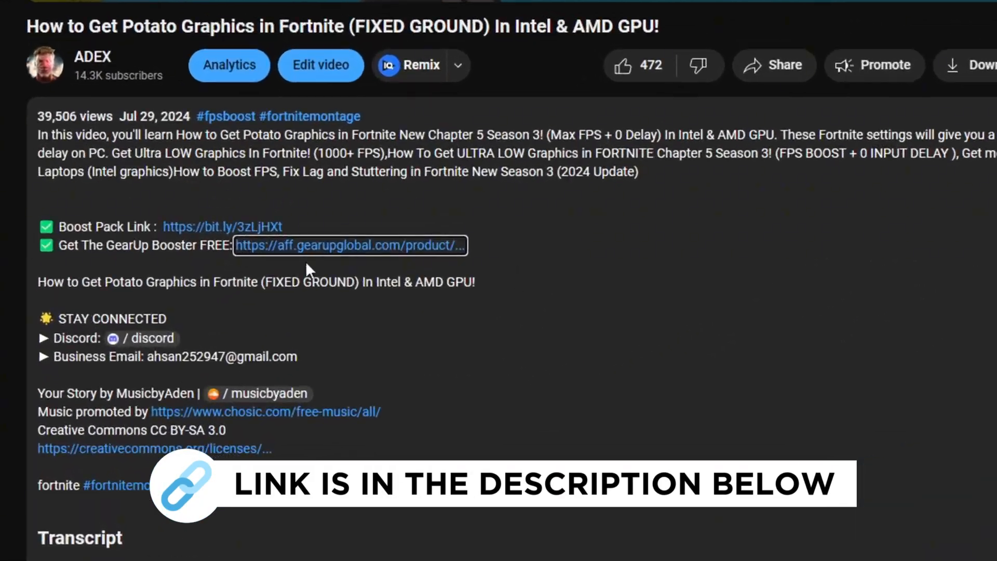
mouse_move(311, 261)
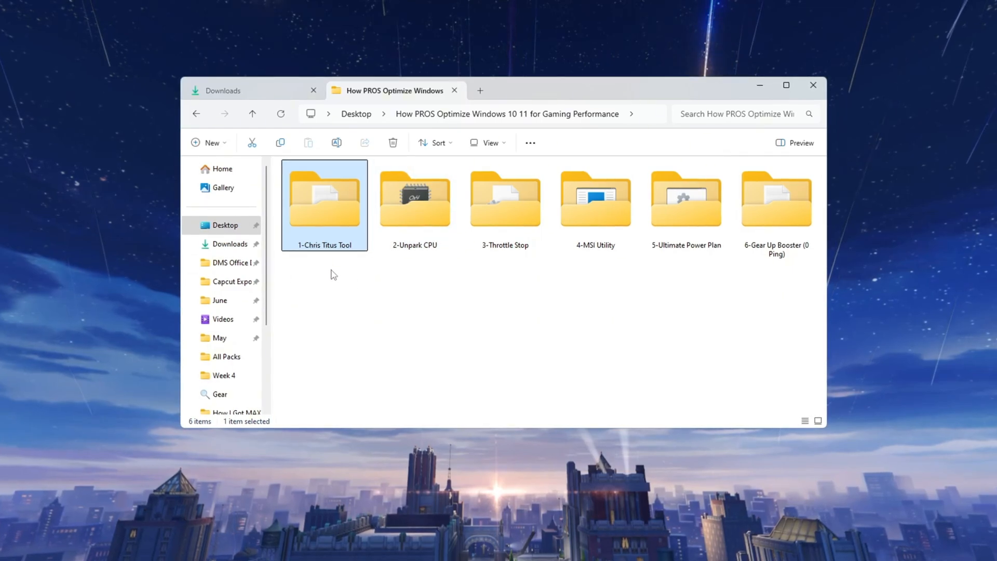
double_click(324, 198)
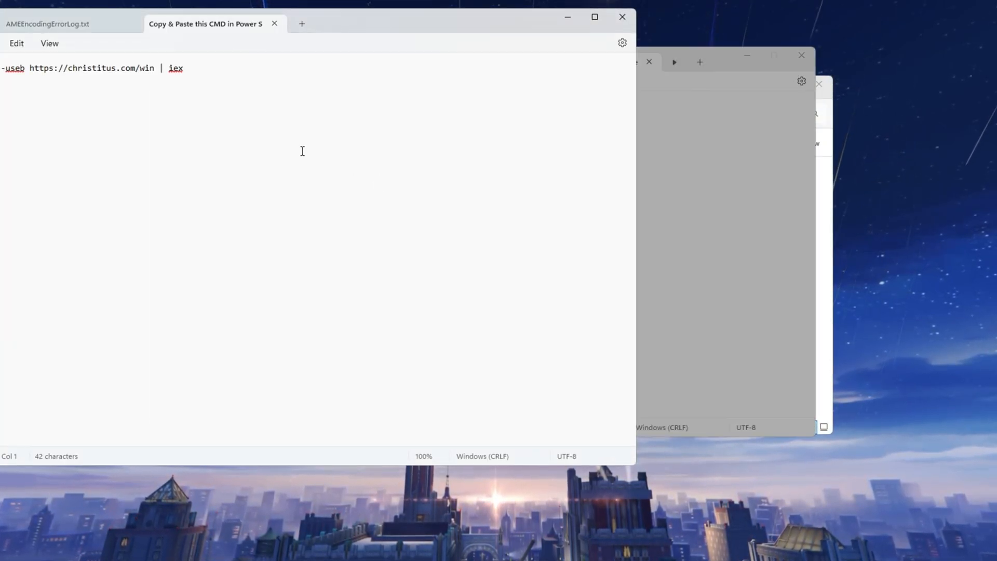
right_click(96, 68)
text(pow)
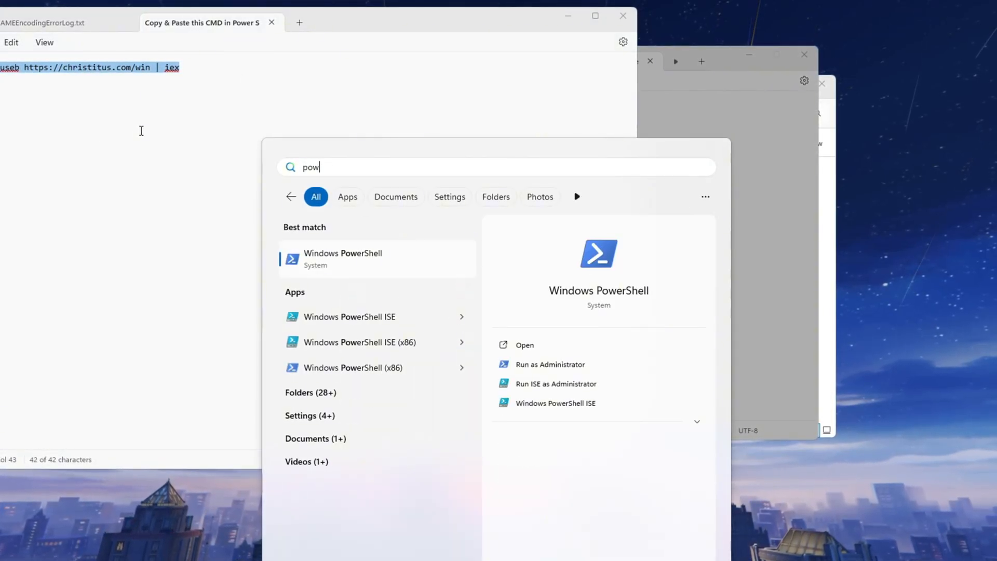
click(548, 364)
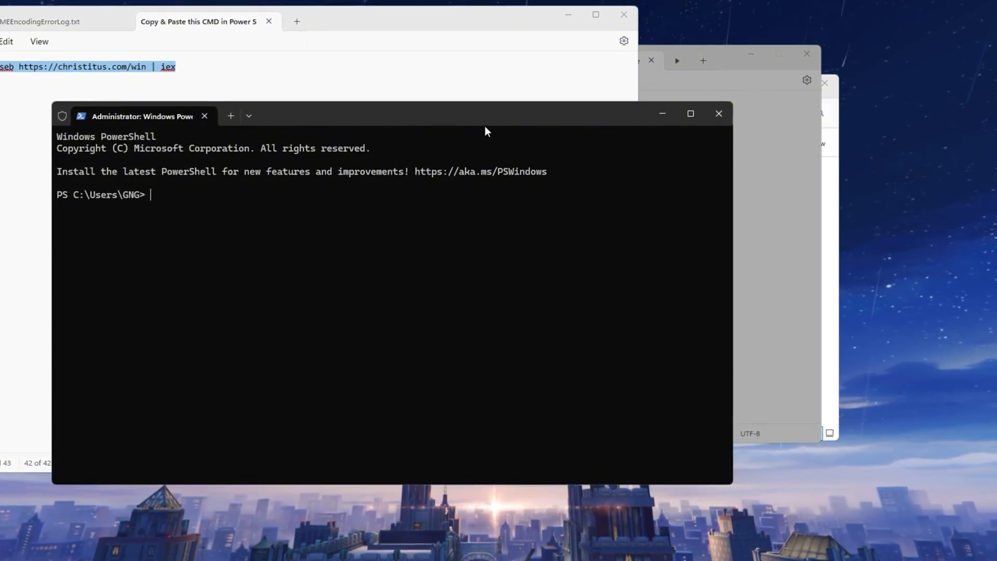
text(iwr -useb https://christitus.com/win | iex)
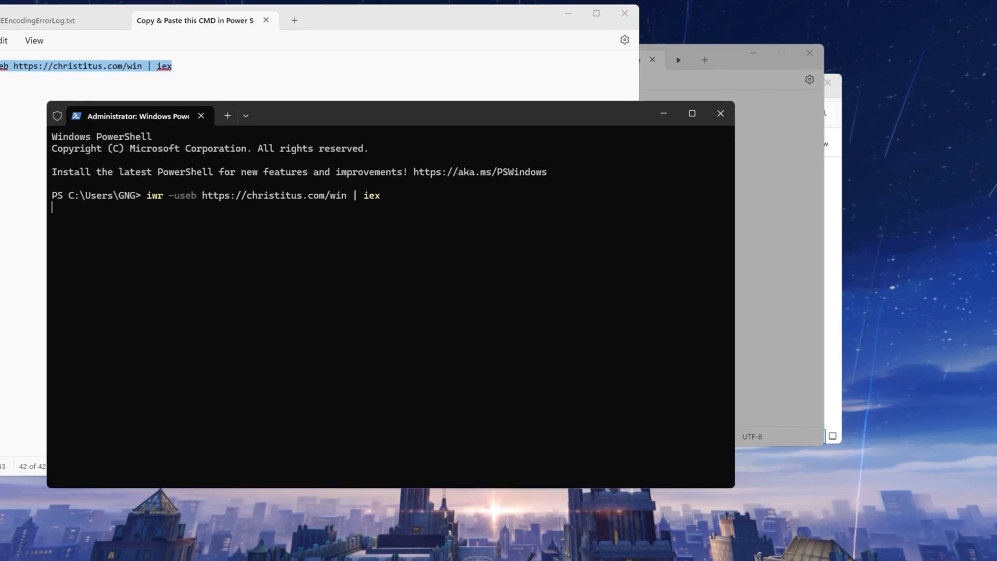
key(Enter)
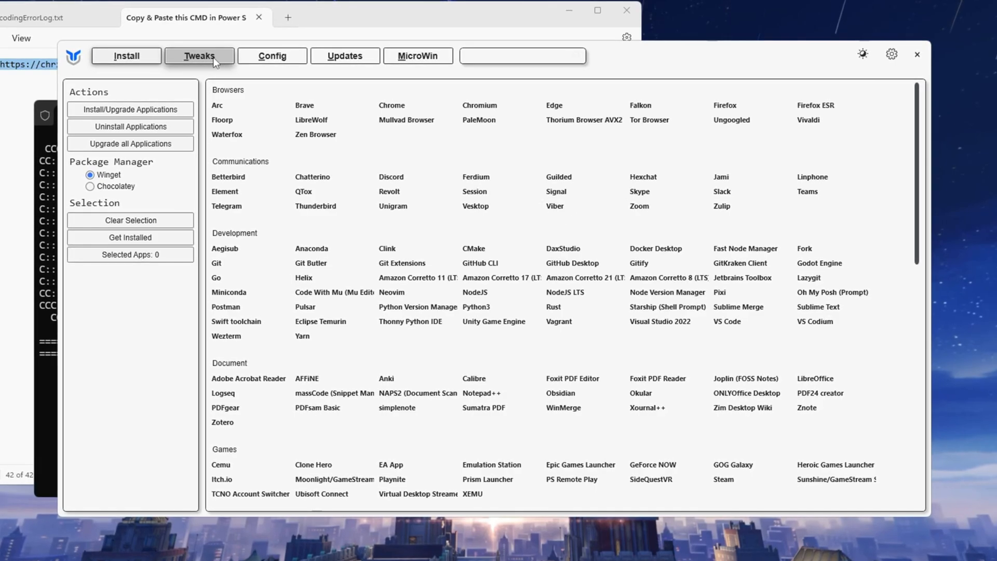
Tick the Standard recommended selection of essential tweaks on the WinUtil Tweaks page.
click(199, 55)
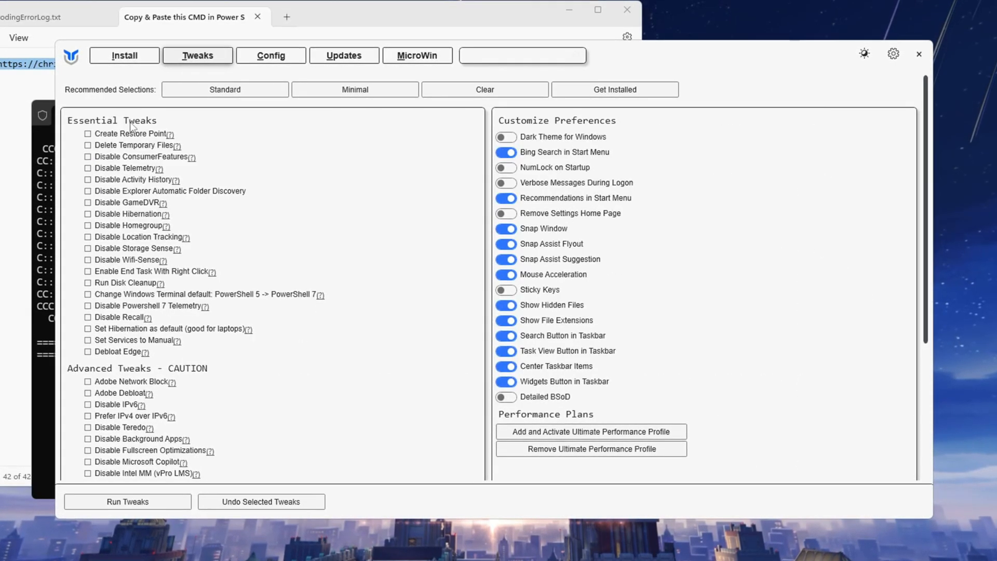
click(354, 90)
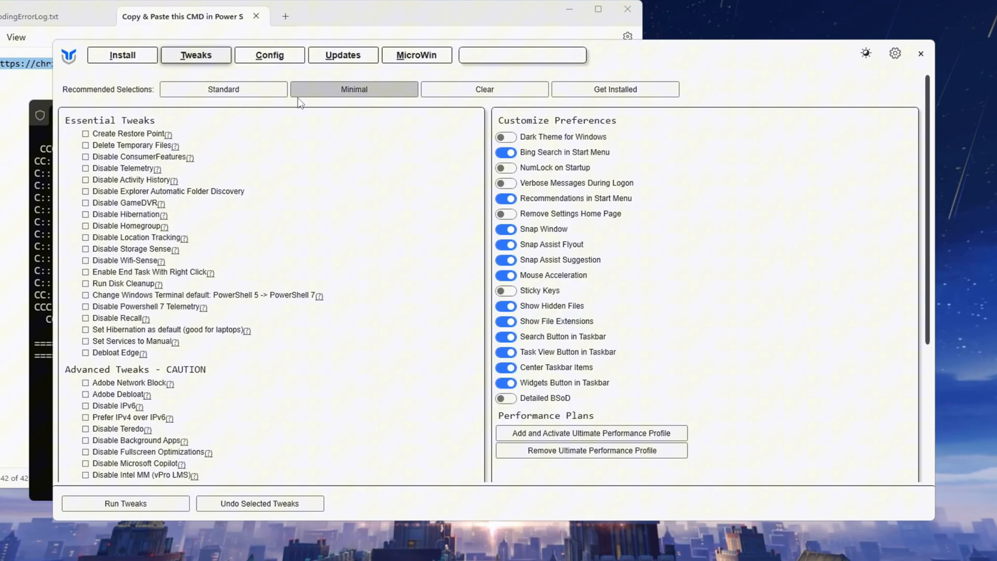
click(353, 89)
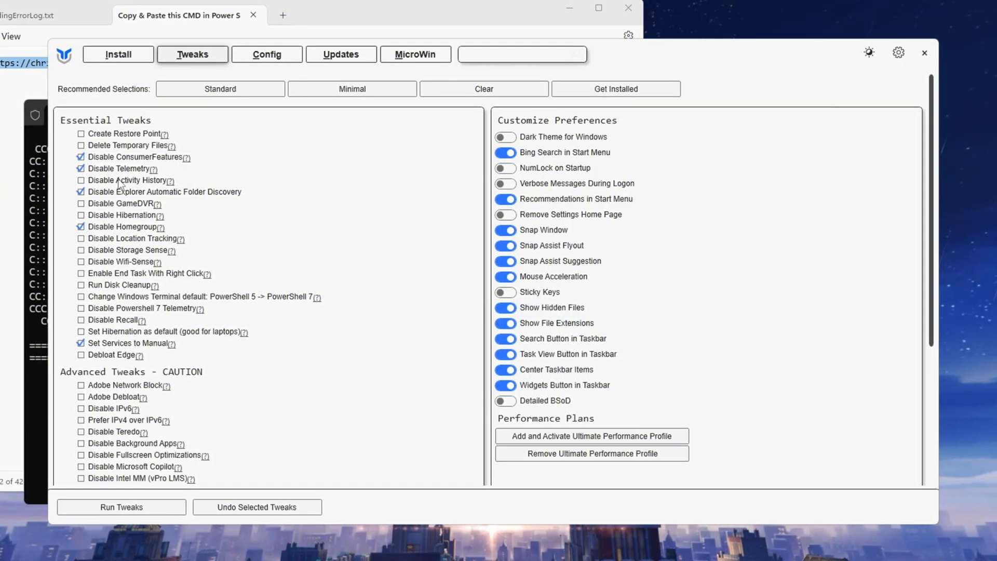
scroll(down, 3)
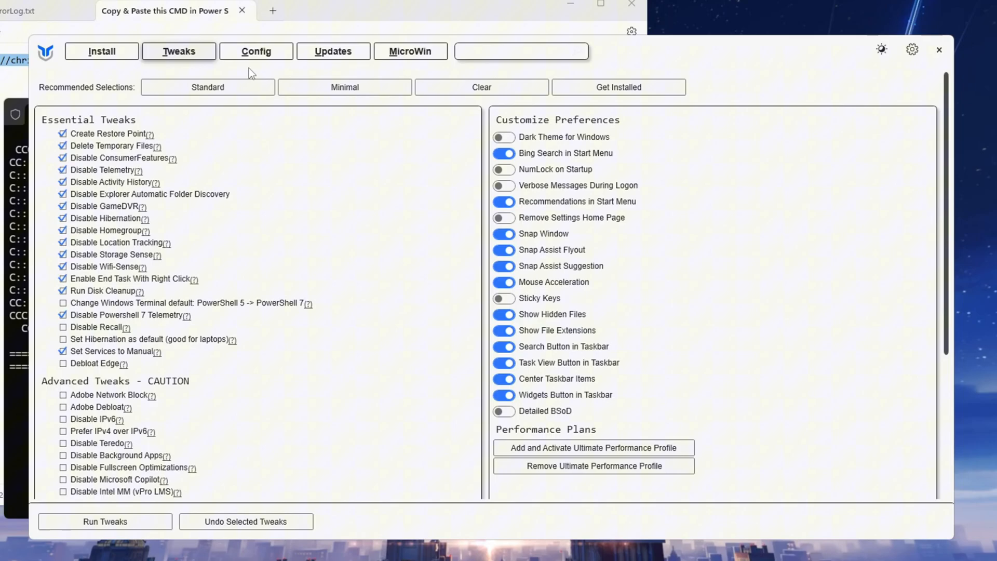
scroll(down, 3)
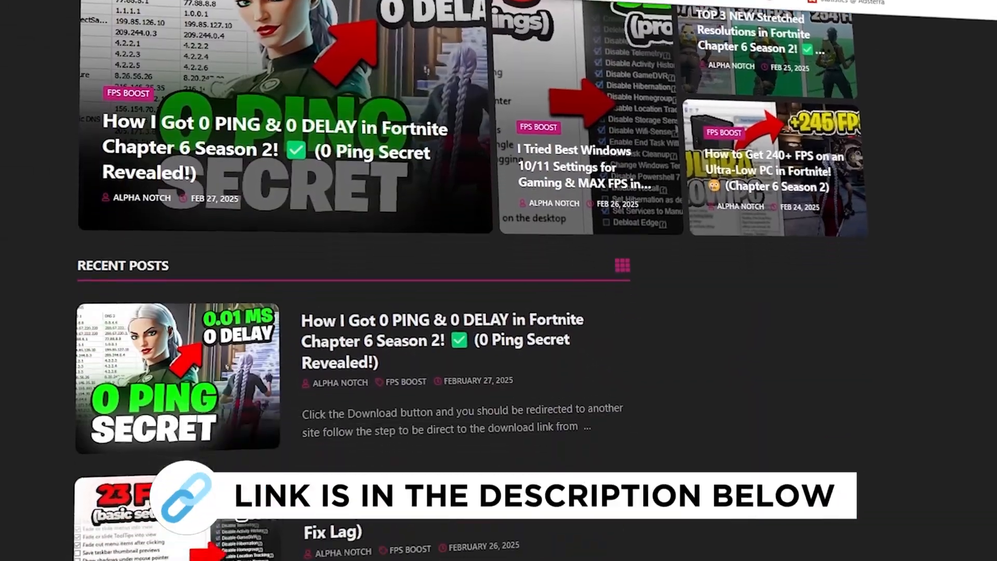
scroll(down, 3)
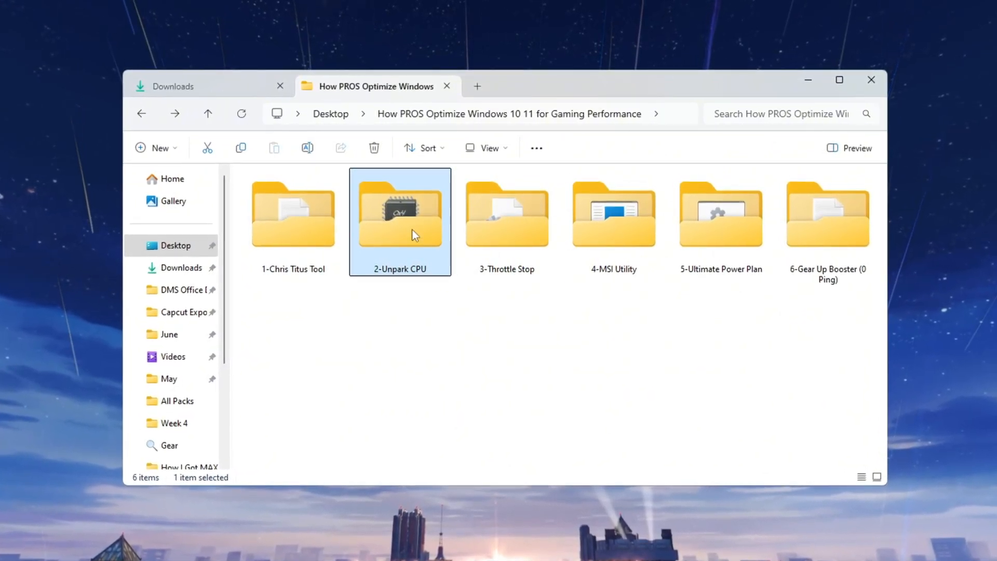
Run UnparkCpu.exe as administrator, apply Unpark All for 16 cores and acknowledge the success message.
double_click(400, 214)
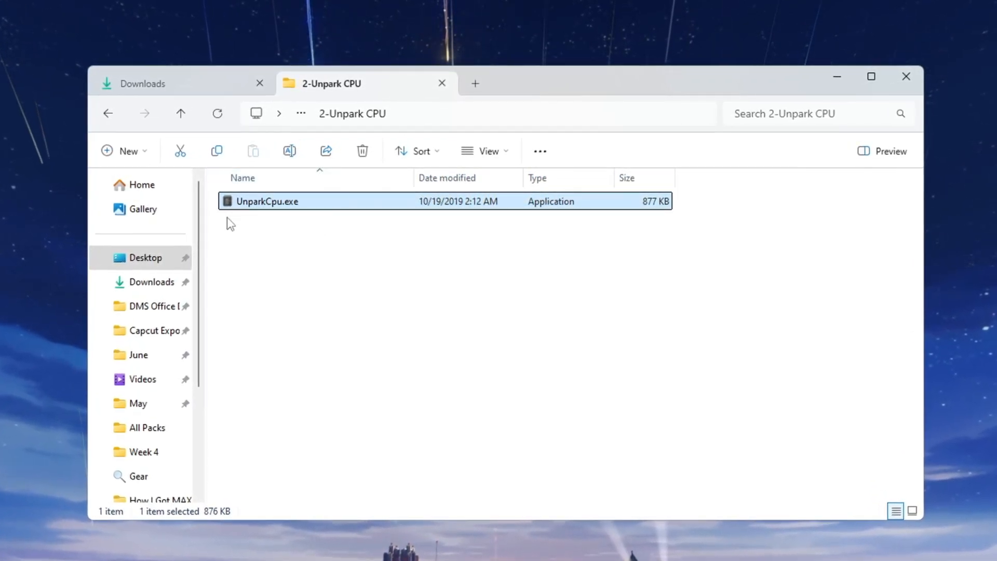
right_click(267, 200)
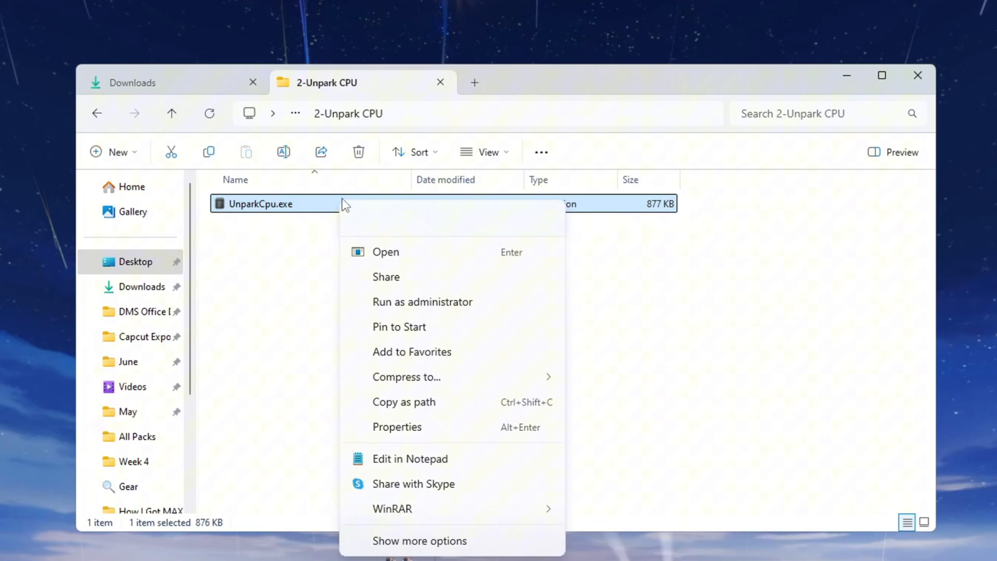
click(384, 251)
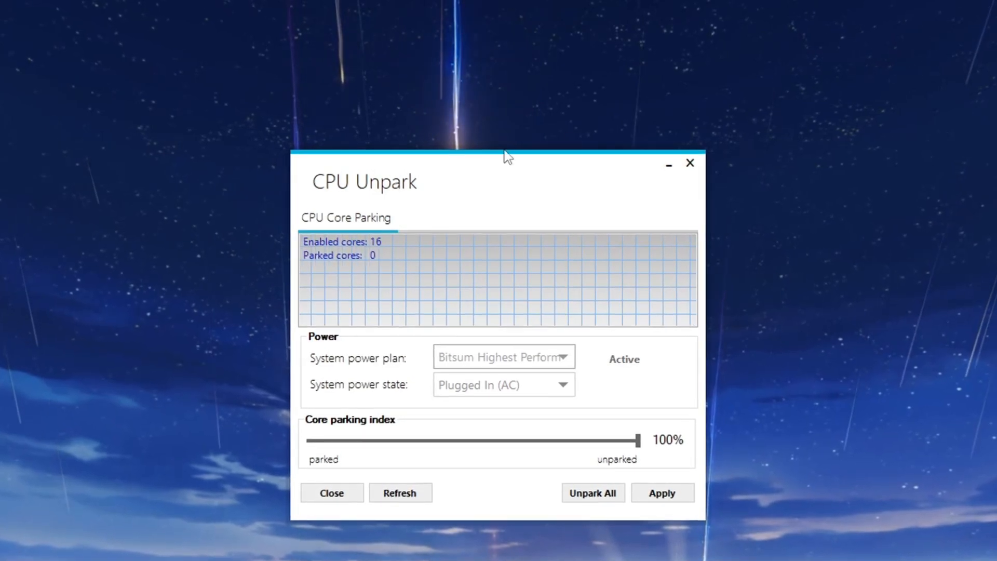
drag(503, 162, 503, 115)
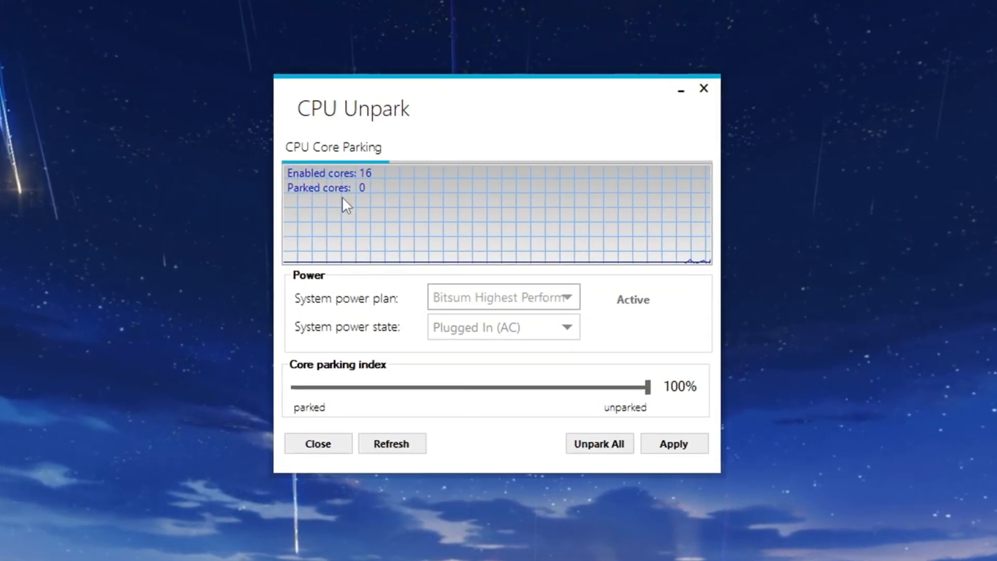
click(673, 443)
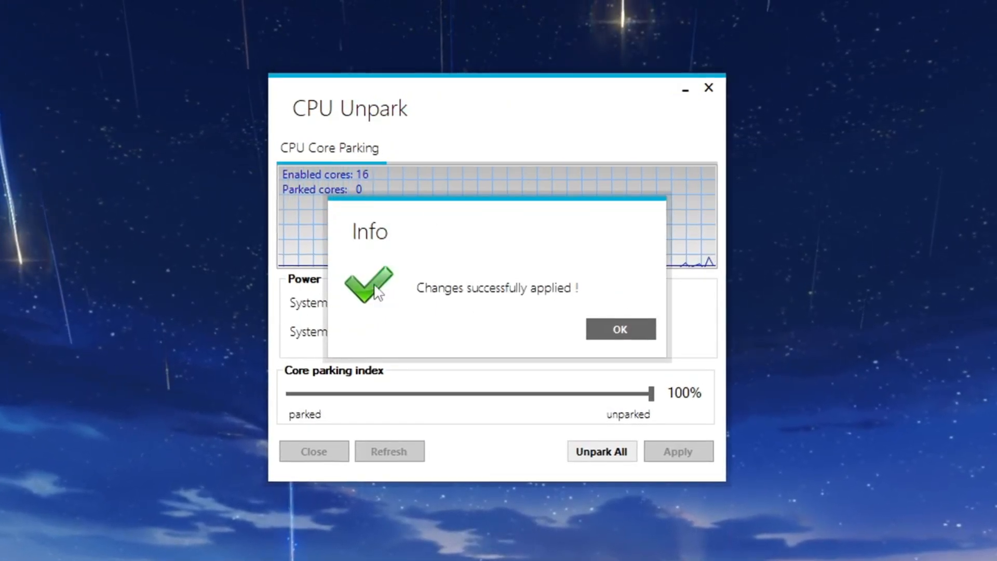
click(619, 329)
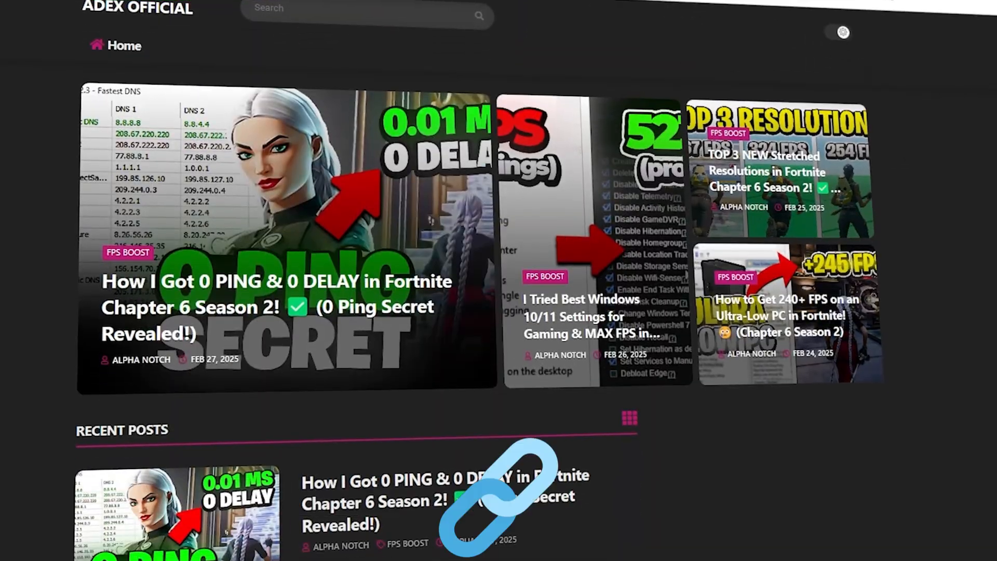
scroll(down, 3)
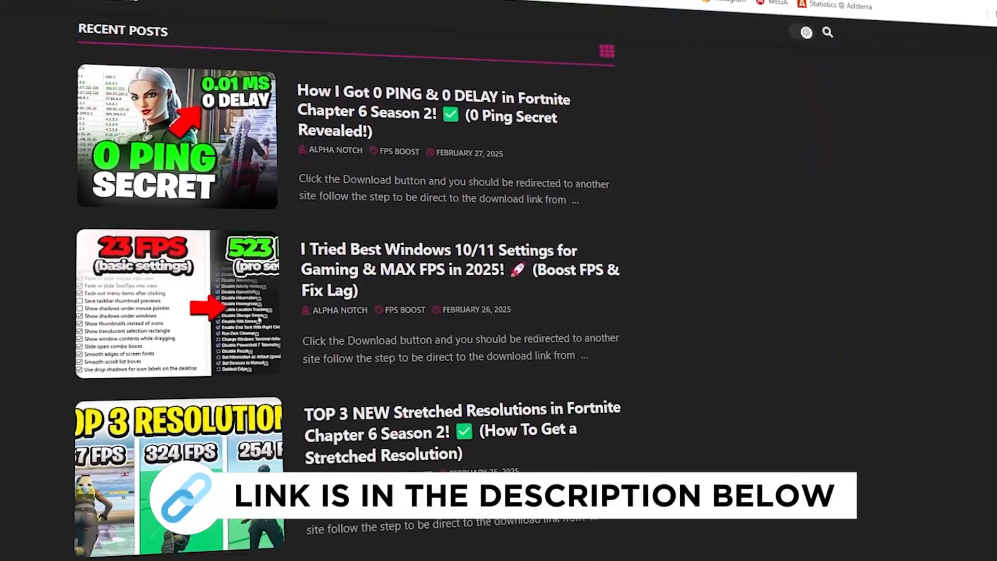
scroll(down, 3)
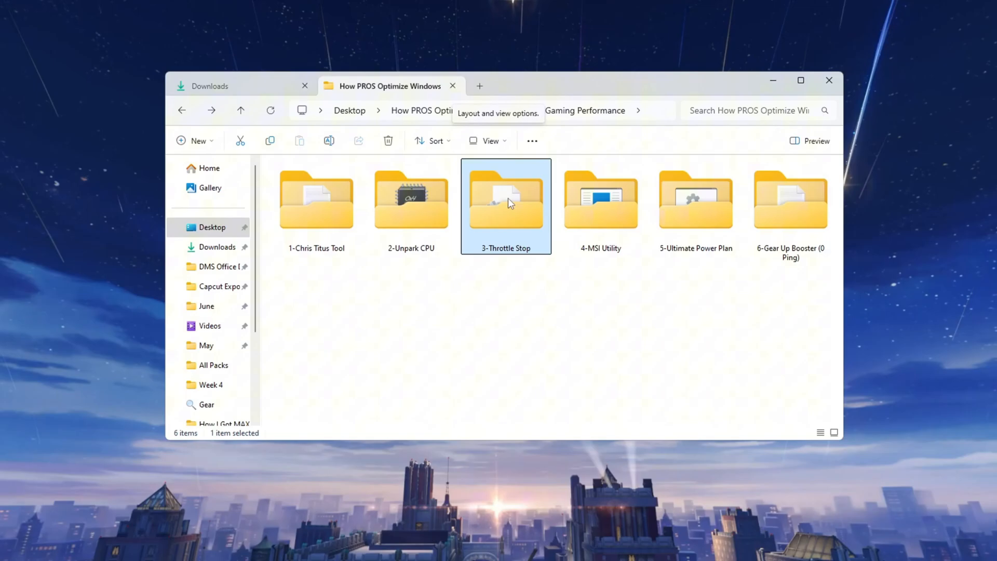
Launch ThrottleStop as administrator from the Throttle Stop folder.
double_click(506, 200)
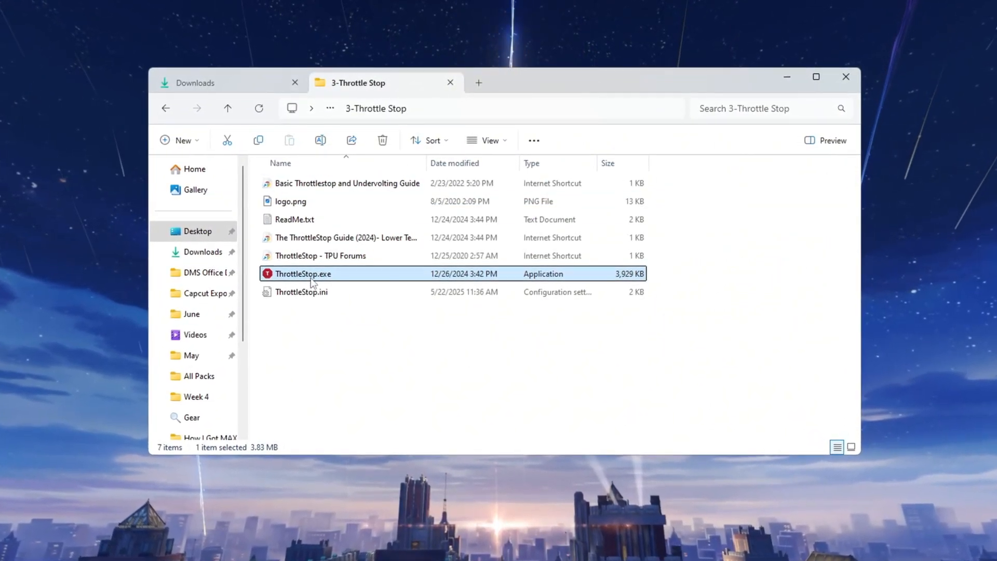
right_click(304, 273)
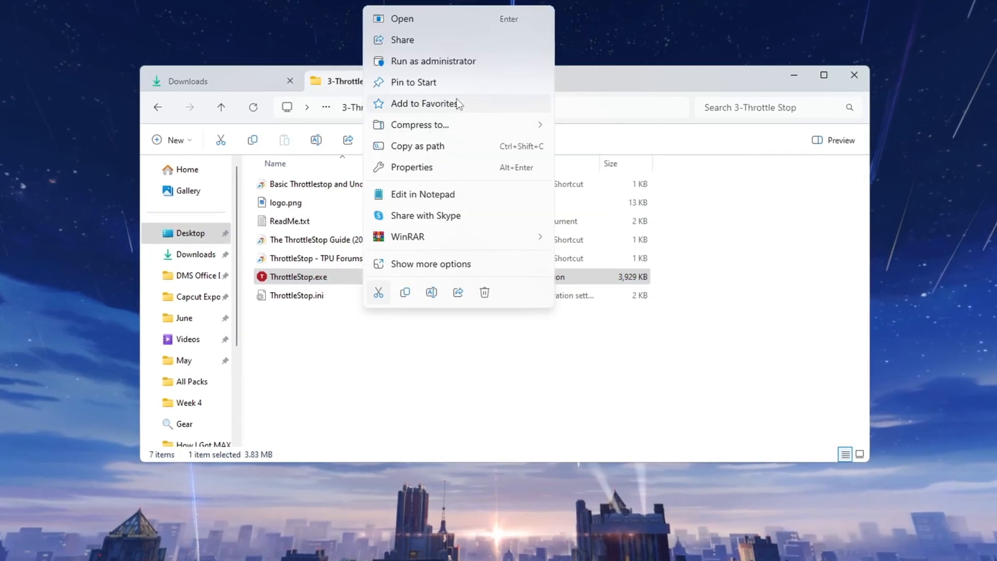
click(401, 17)
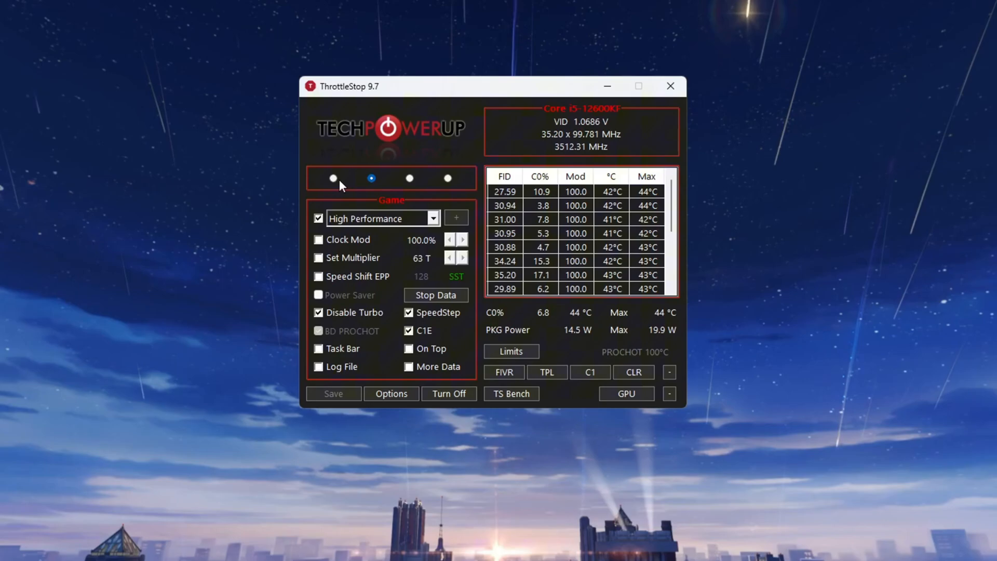
Cycle the ThrottleStop profiles and bring up the High Performance profile choice.
click(408, 179)
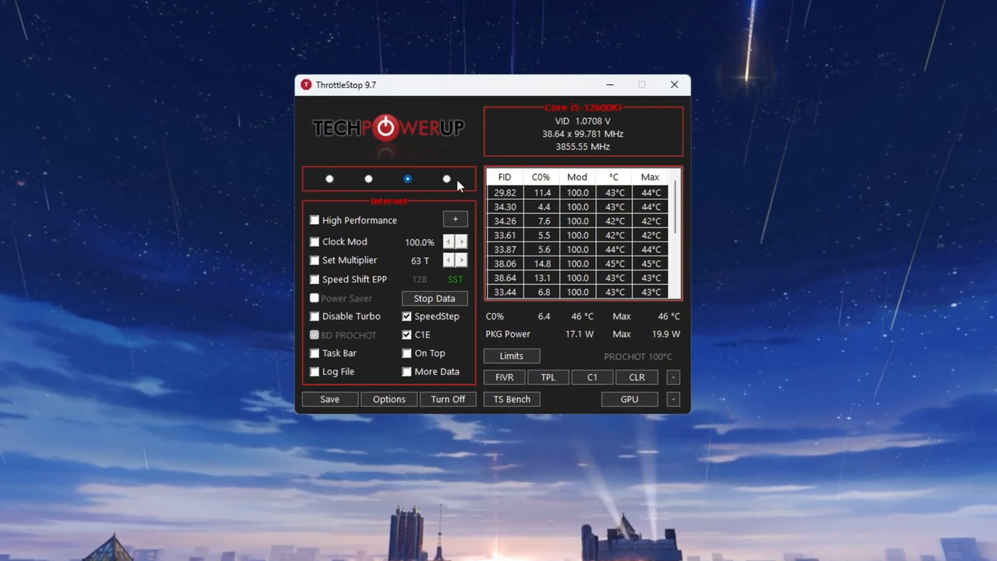
click(446, 179)
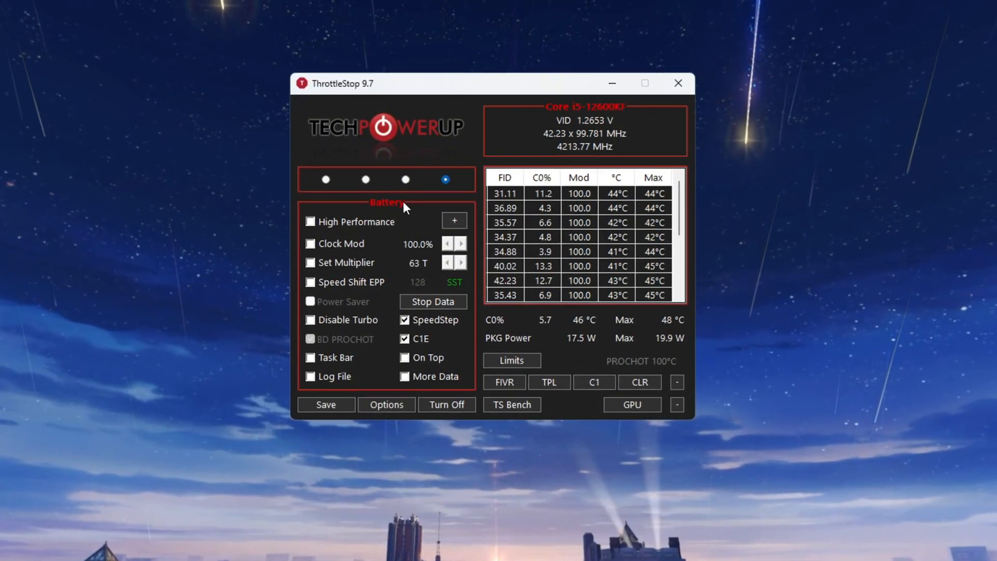
click(361, 179)
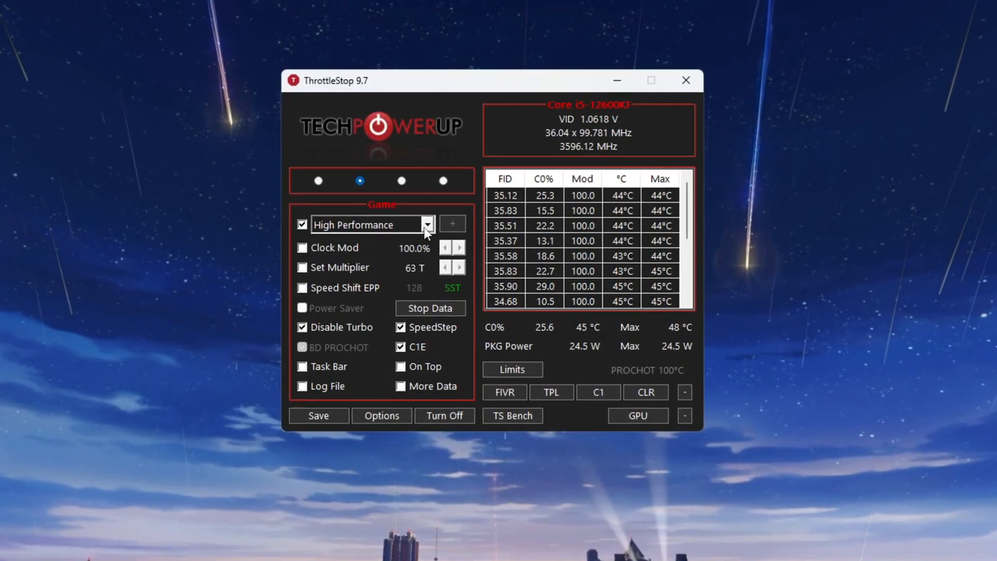
click(427, 224)
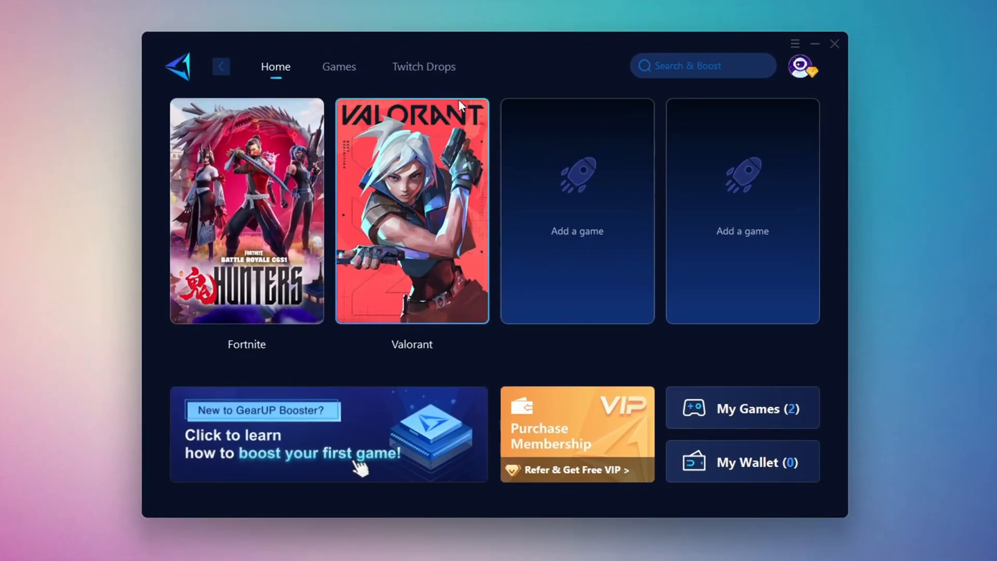
mouse_move(455, 203)
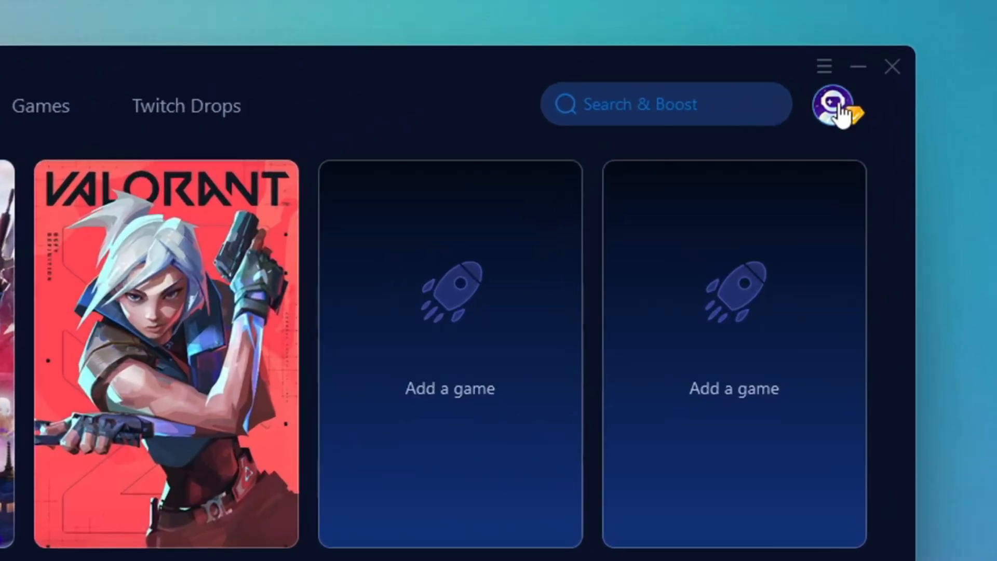
Reveal the Boost option on the Fortnite tile in the GearUP home library.
click(839, 109)
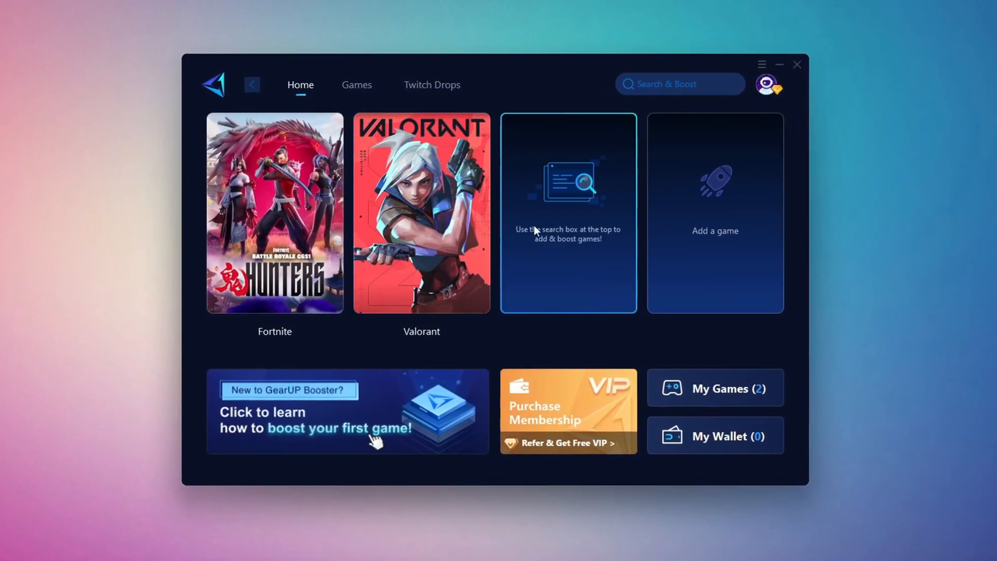
click(353, 81)
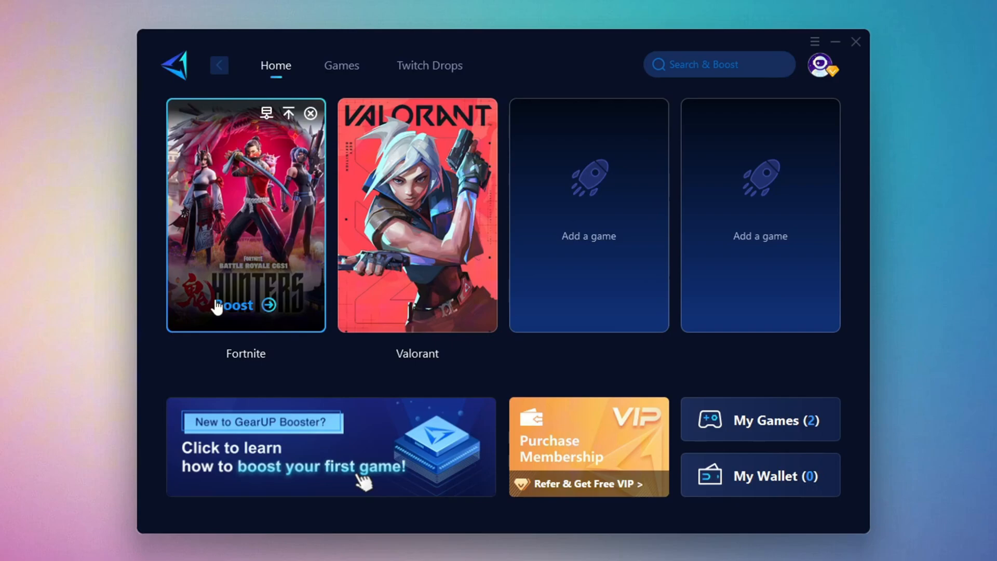
mouse_move(272, 171)
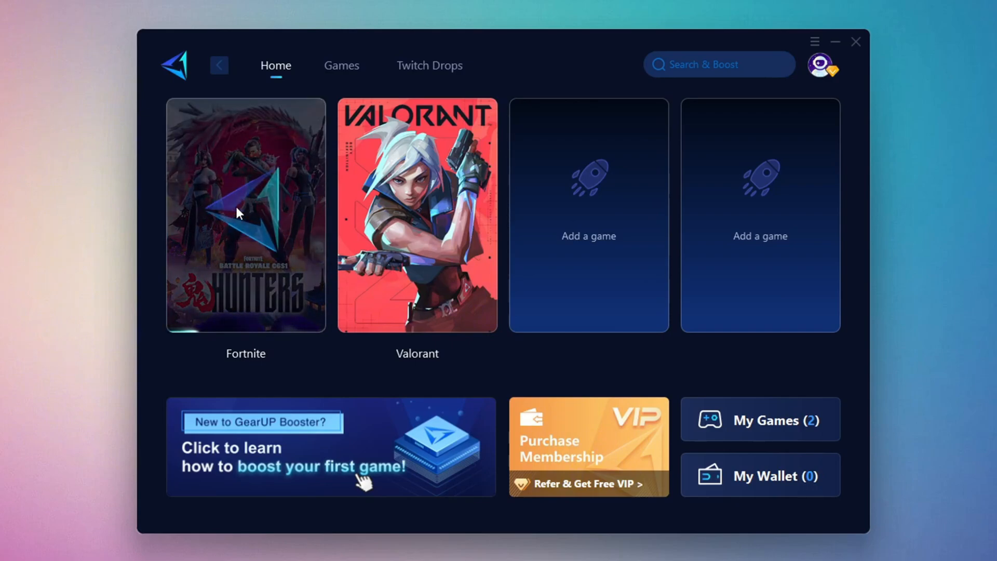
Boost Fortnite on the Middle East region with Auto node confirmed, then close GearUP.
click(245, 214)
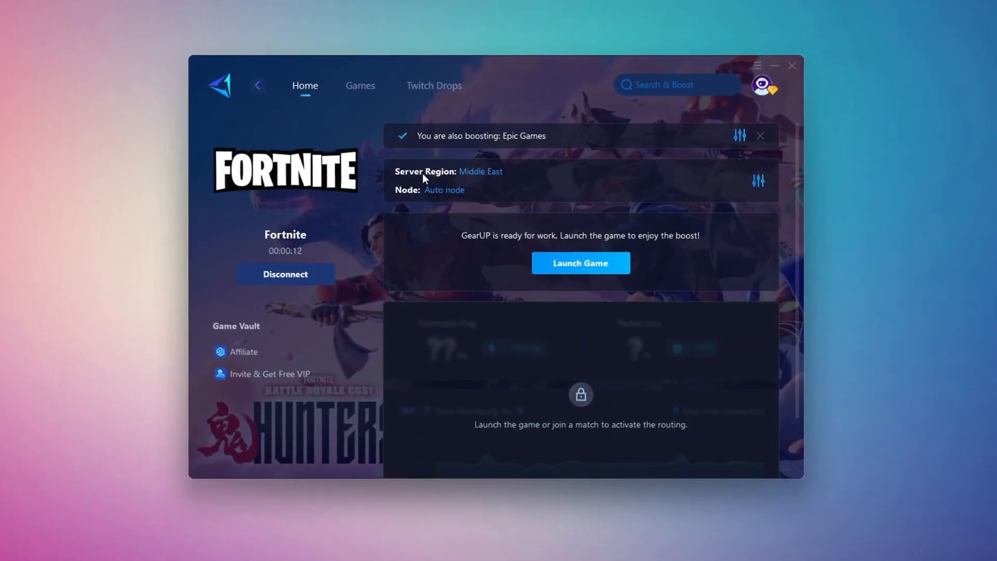
click(480, 171)
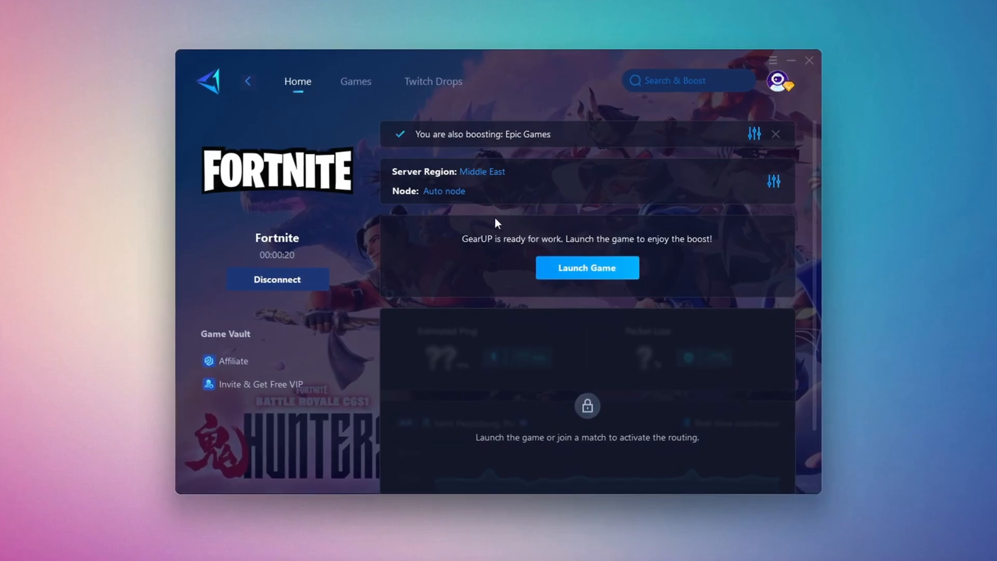
mouse_move(444, 191)
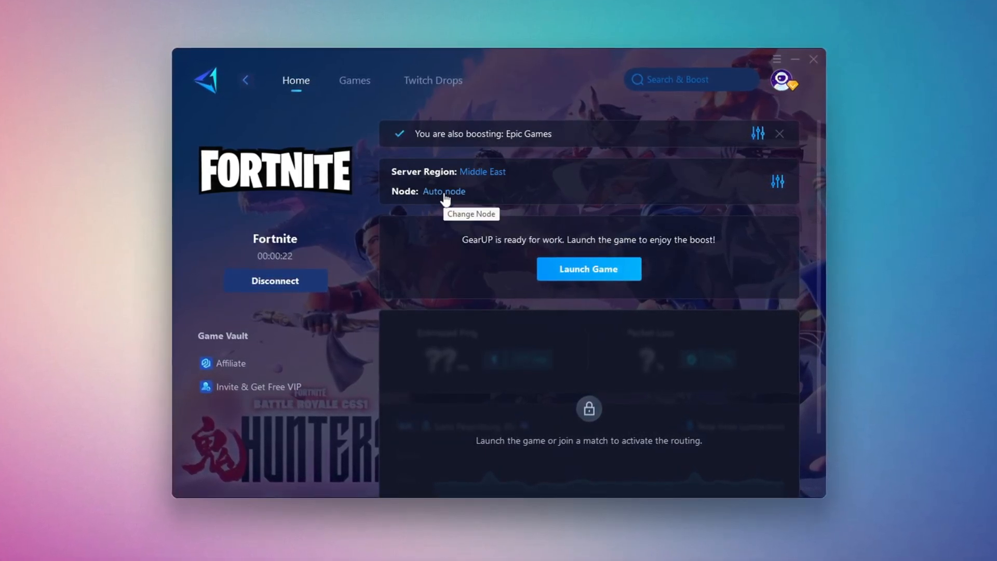
click(444, 191)
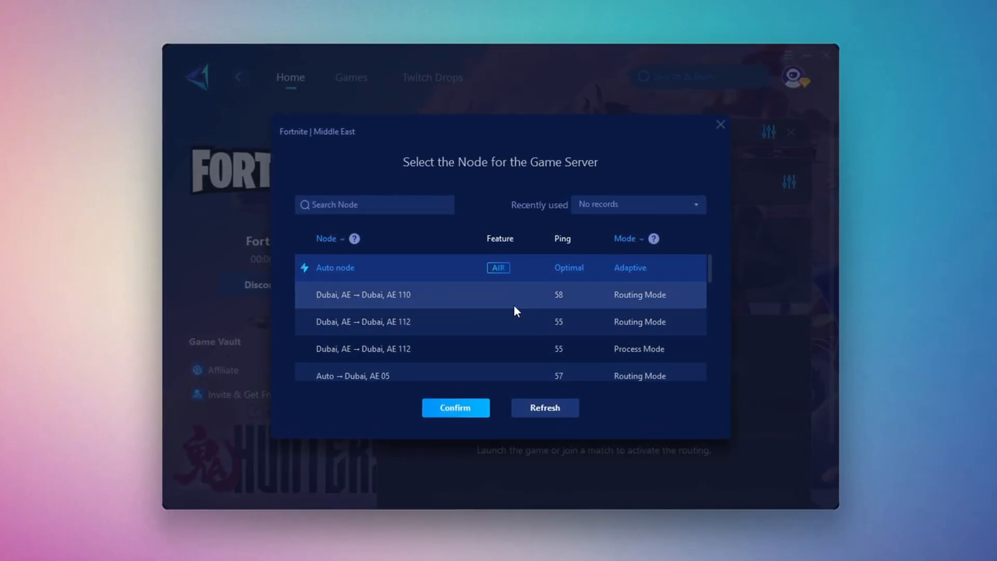
click(455, 407)
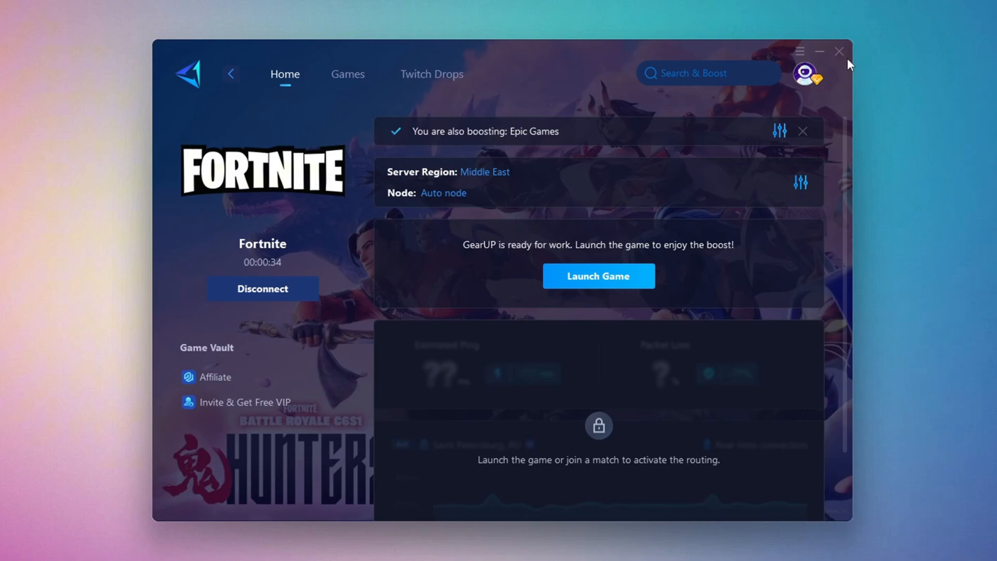
click(597, 276)
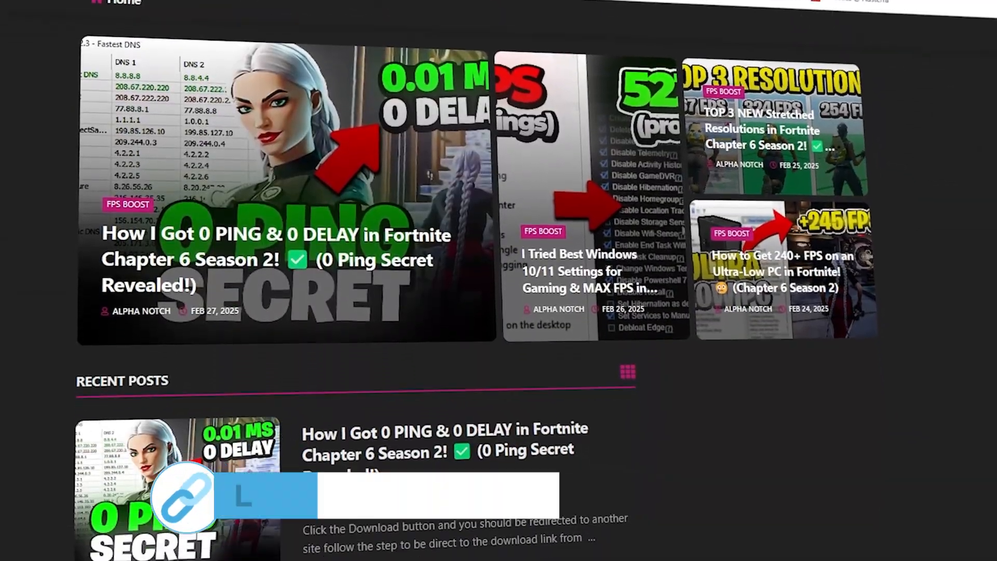
Scroll the site's recent posts before returning to the optimization tools folder.
scroll(down, 3)
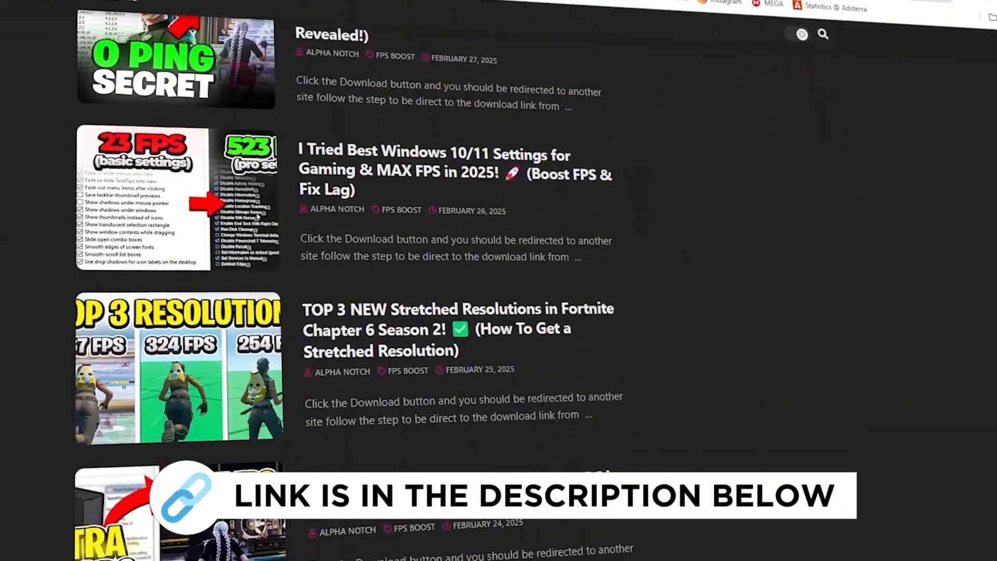
scroll(down, 3)
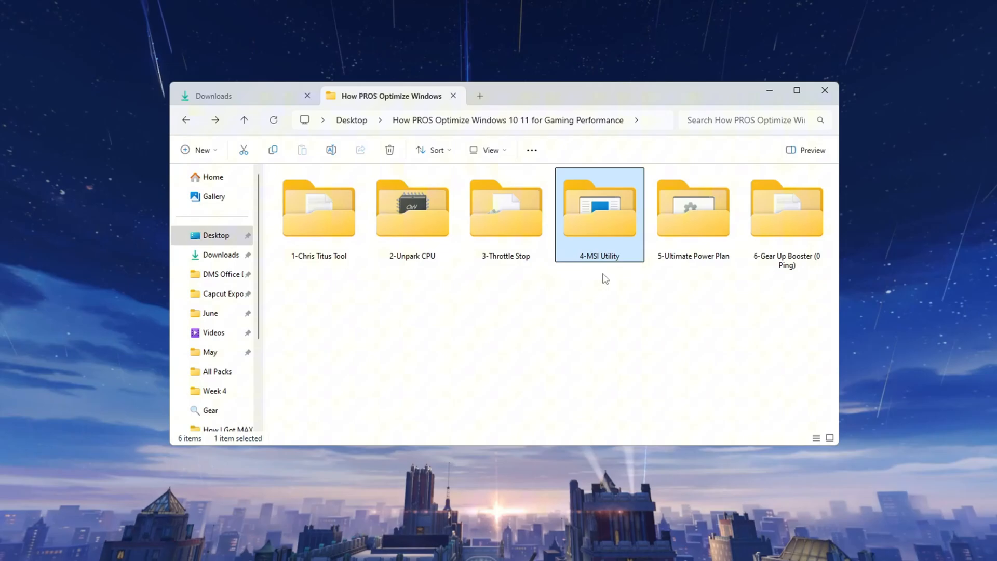
Launch MSI Mode Utility 3.0 and set the GTX 1650 SUPER to msi mode with High priority.
double_click(598, 207)
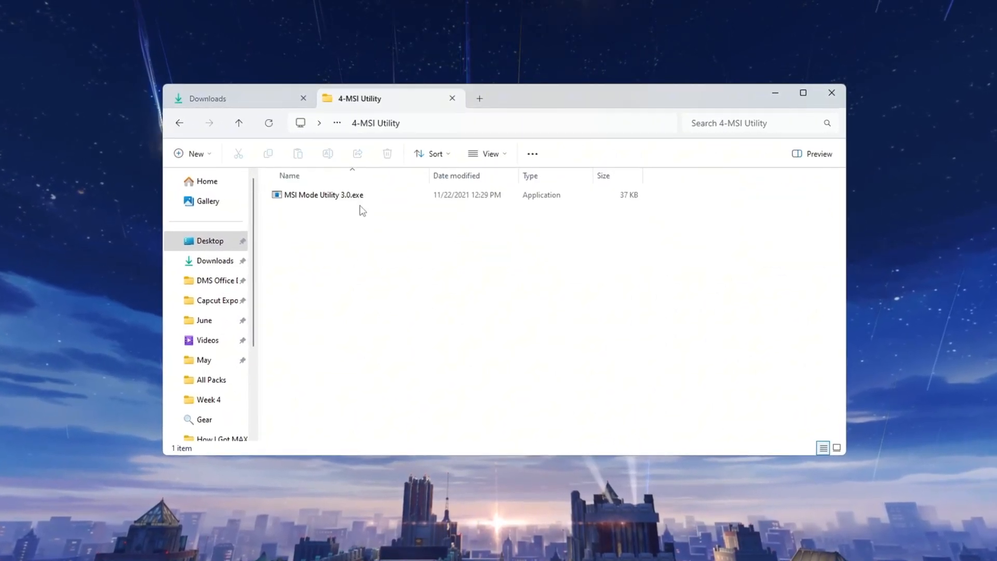
click(321, 194)
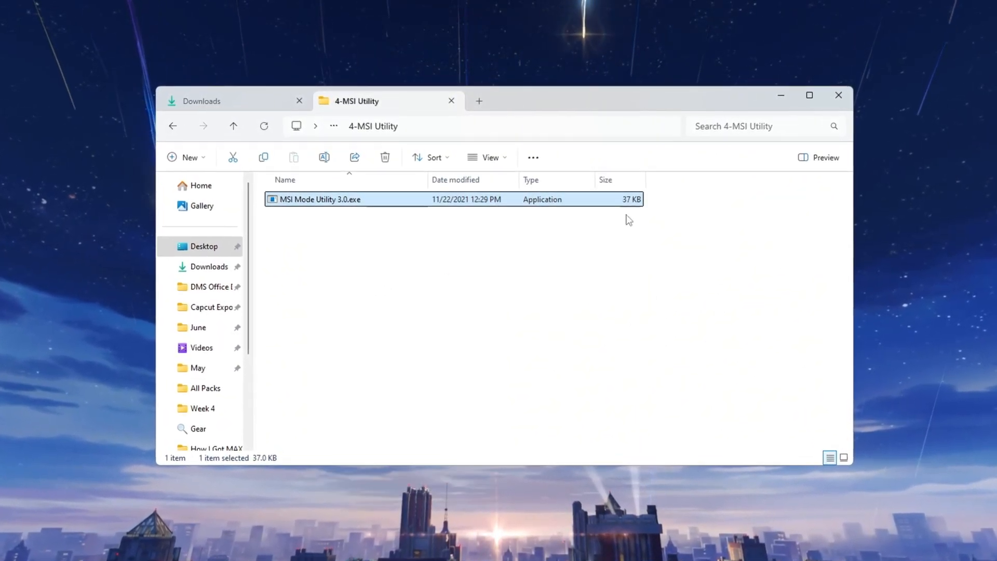
double_click(320, 199)
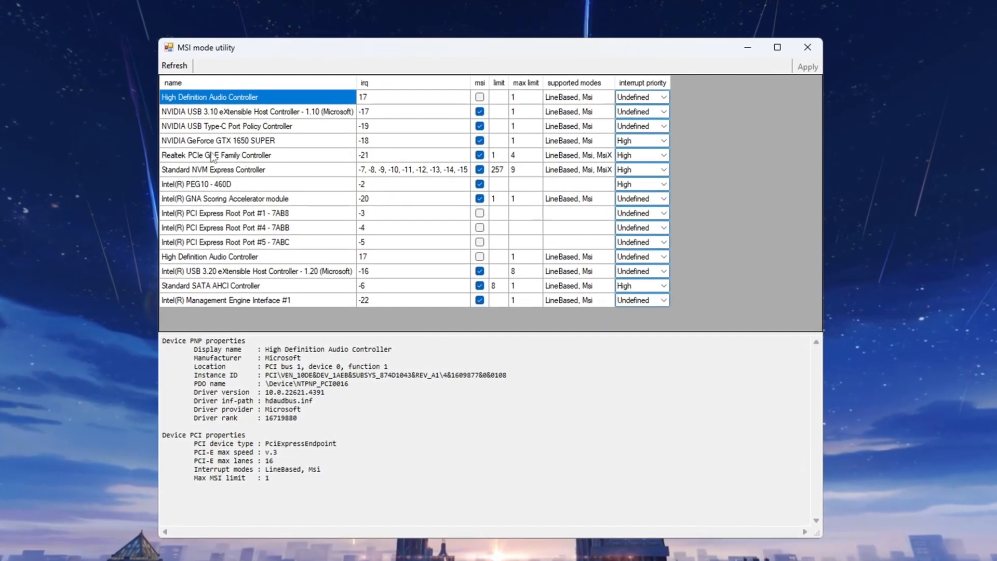
click(217, 140)
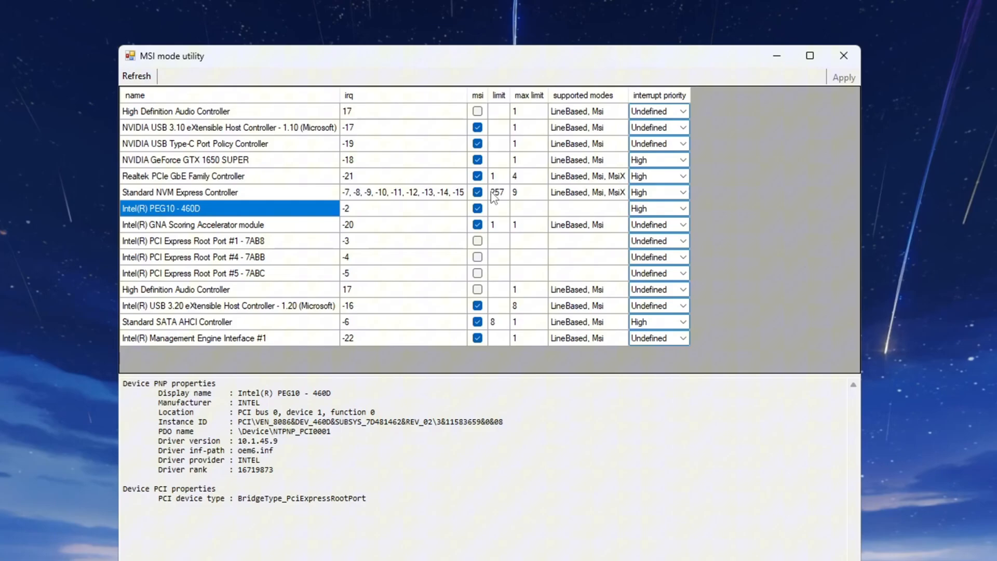
click(686, 208)
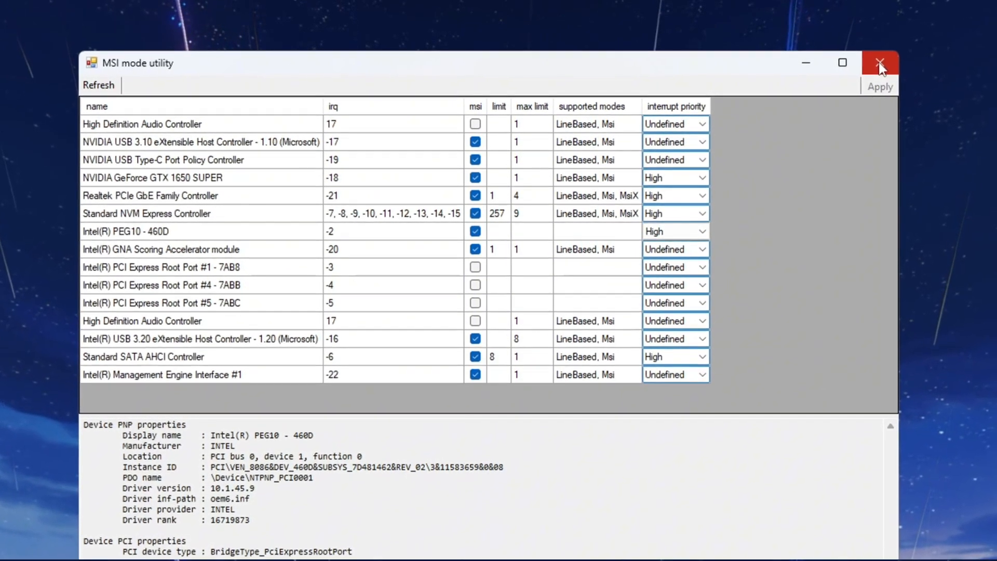
Close the MSI Mode Utility and search Windows for 'choose a power plan'.
click(880, 63)
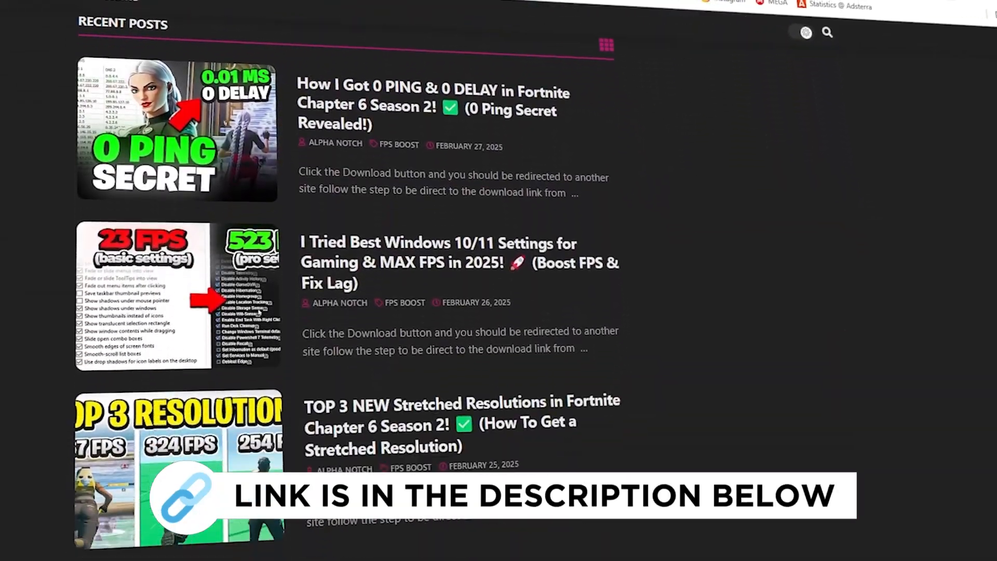
scroll(down, 3)
text(choose)
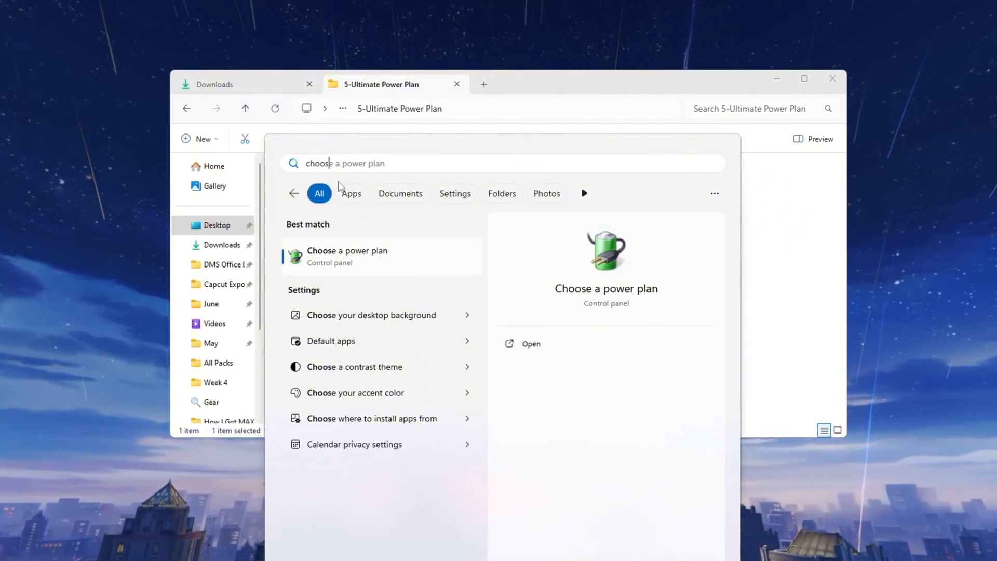
Run Enable Ultimate Performance.bat so Ultimate Performance becomes the active power plan.
click(347, 256)
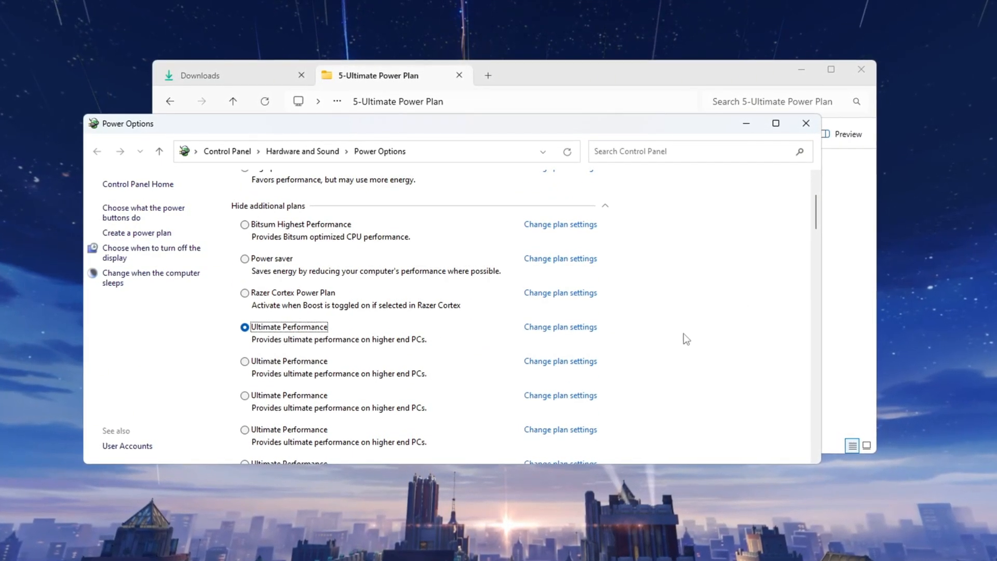
click(806, 122)
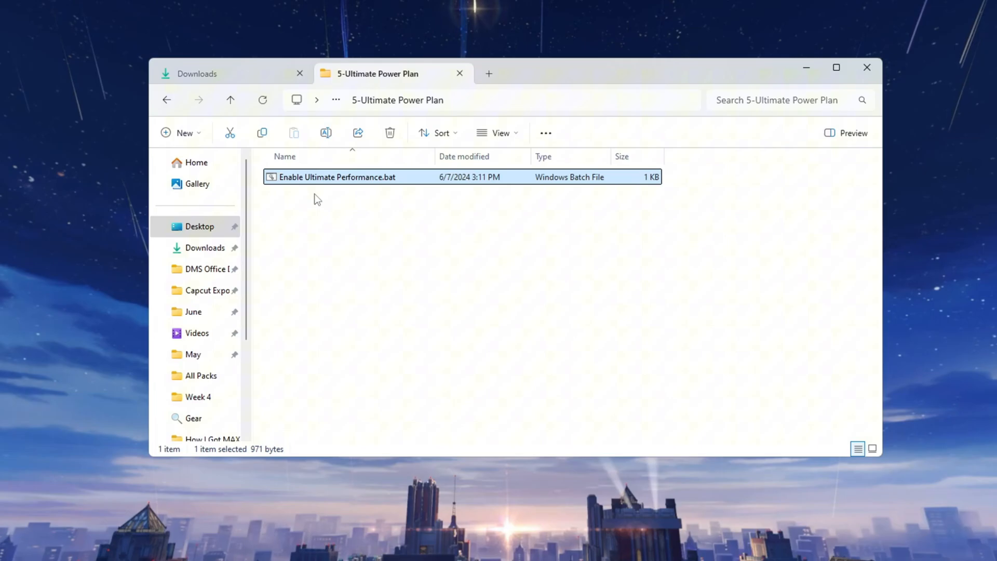
right_click(337, 176)
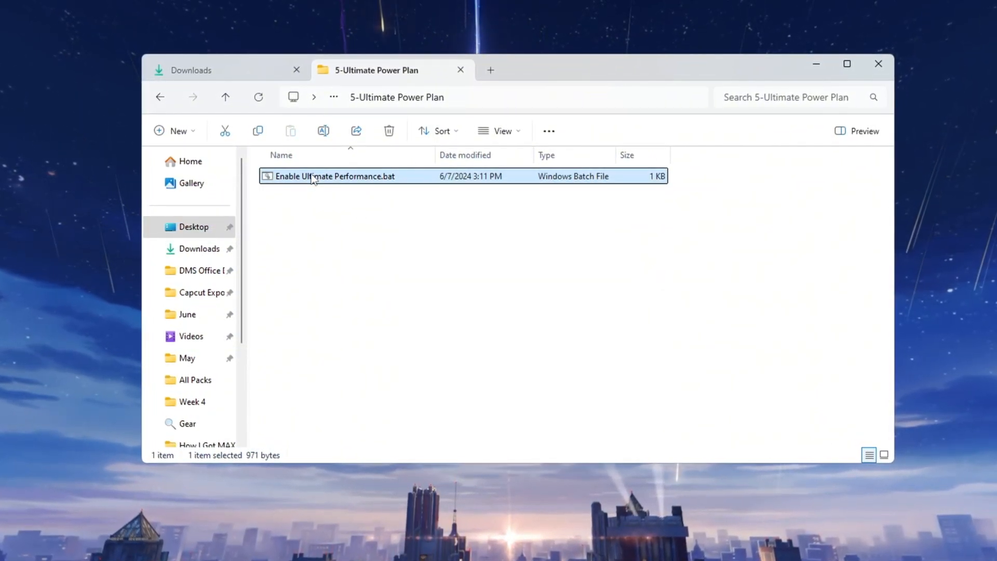
double_click(335, 177)
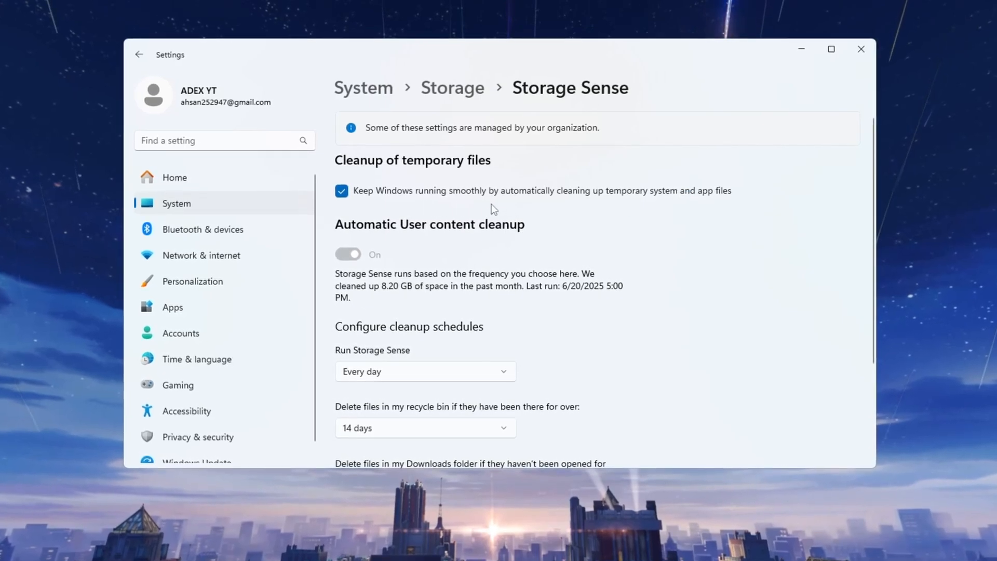
Set Storage Sense to run Every day and start Run Storage Sense now.
scroll(down, 3)
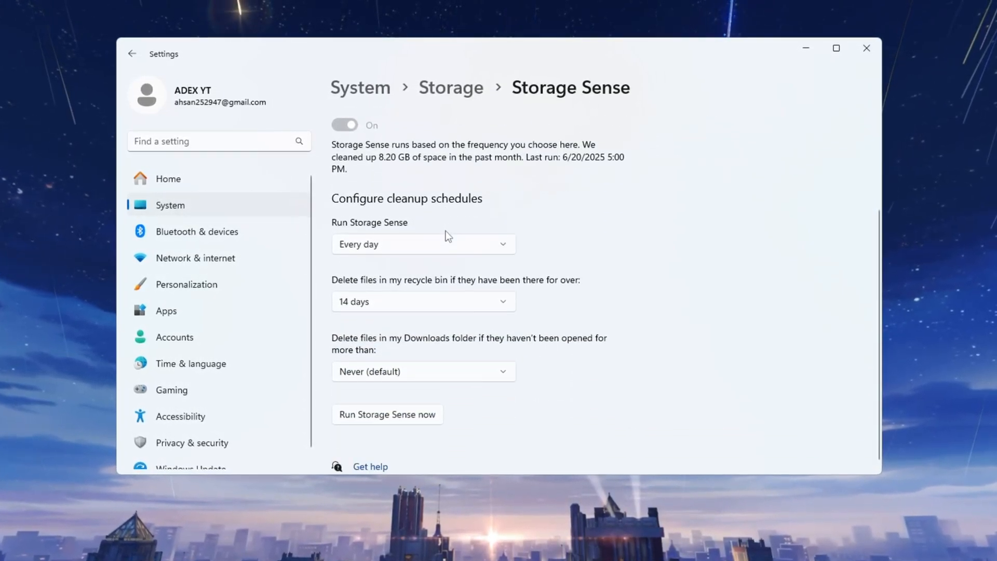
click(422, 243)
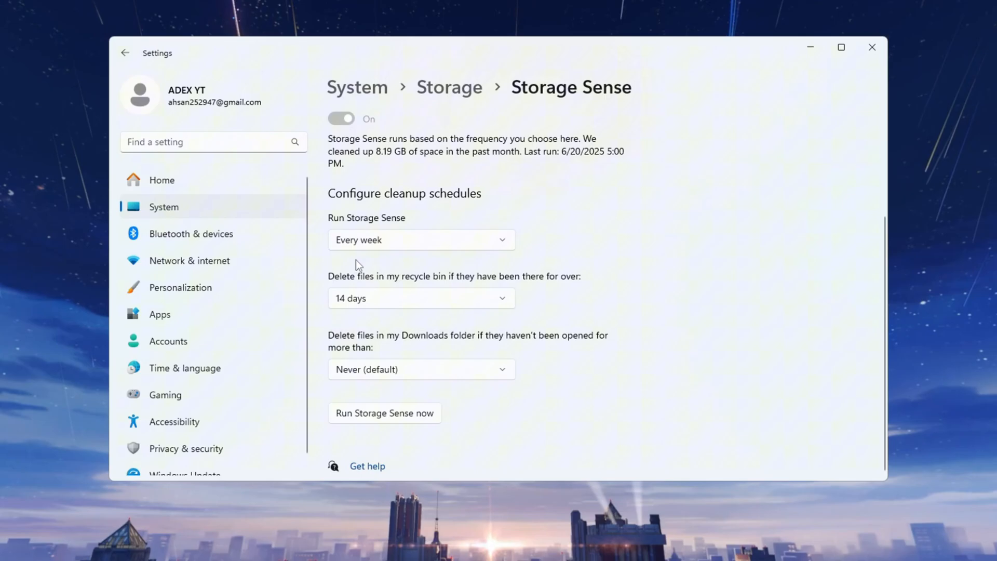
click(419, 242)
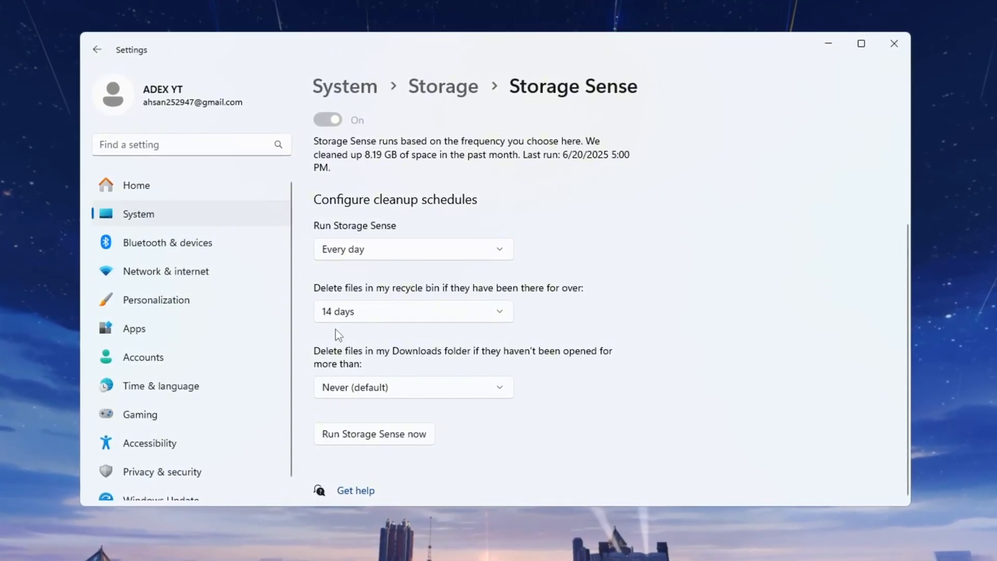
click(372, 438)
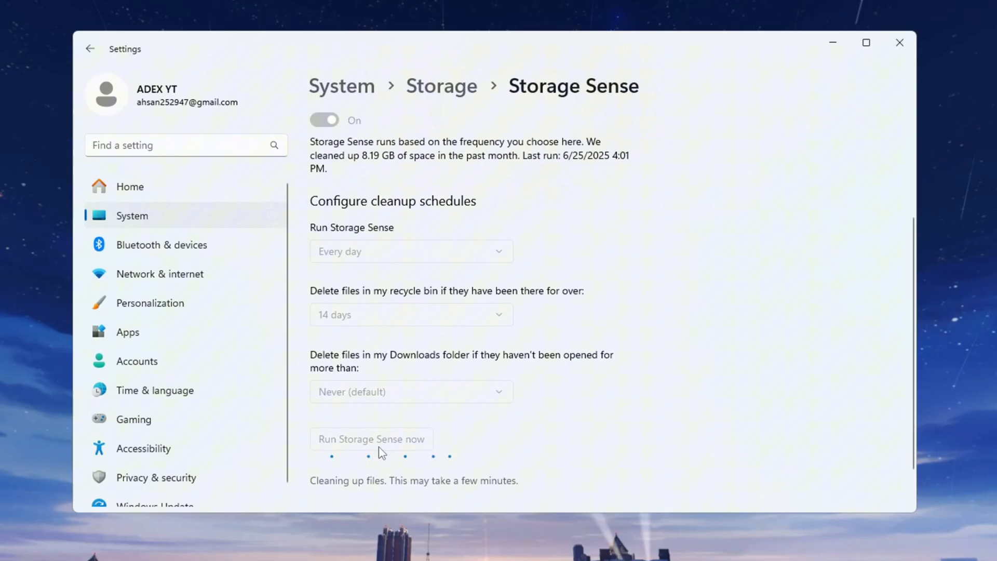